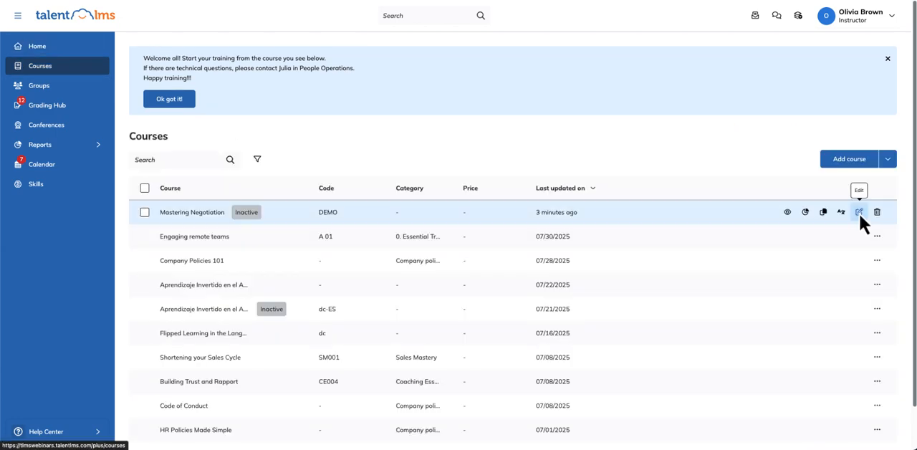
Add an Instructor-led training unit from Learning Activities in the Mastering Negotiation course editor.
{"action": "left_click", "coordinate": [858, 212]}
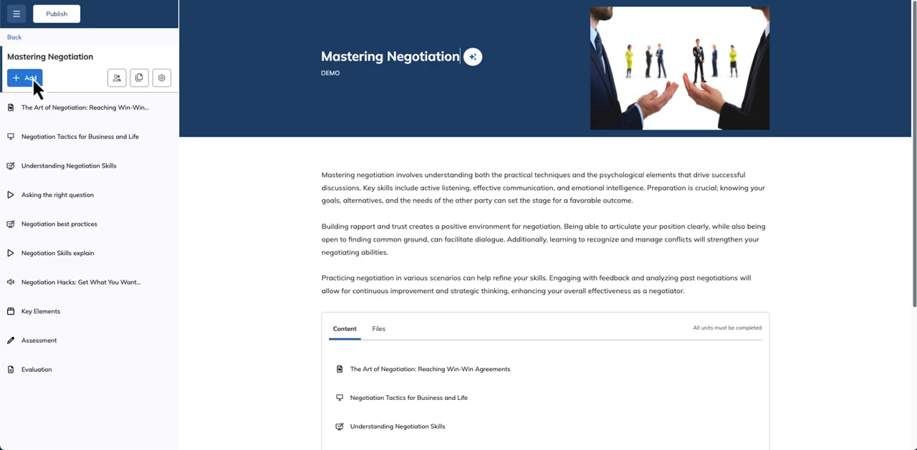
{"action": "left_click", "coordinate": [24, 77]}
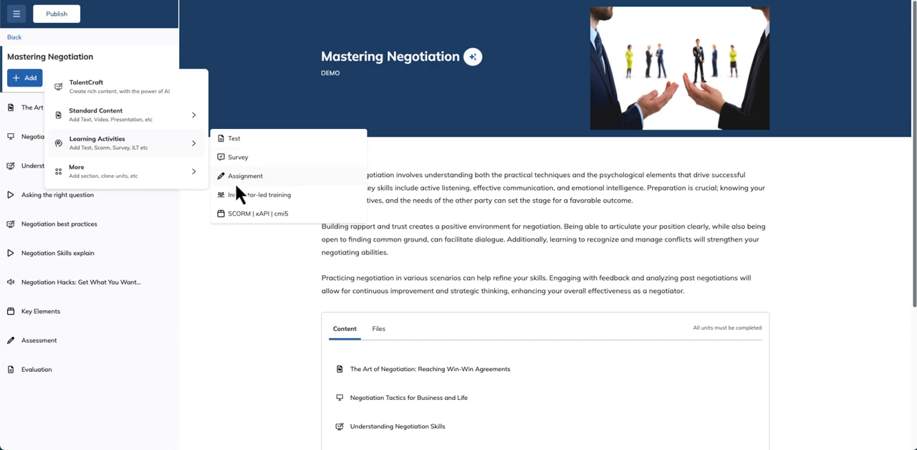
{"action": "left_click", "coordinate": [260, 194]}
{"action": "type", "text": "Meet the Instructor"}
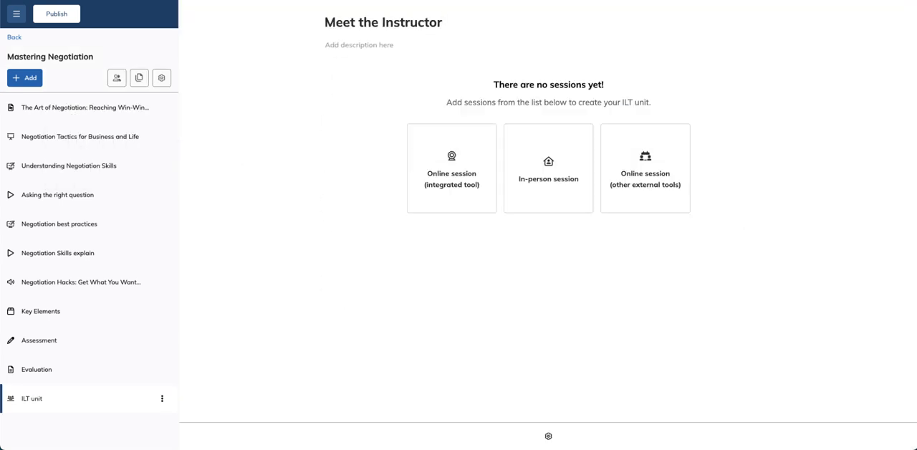
Enter the description 'Live Q&A with Your Instructor' for the Meet the Instructor unit.
{"action": "type", "text": "Live Q&A with Your Instructor"}
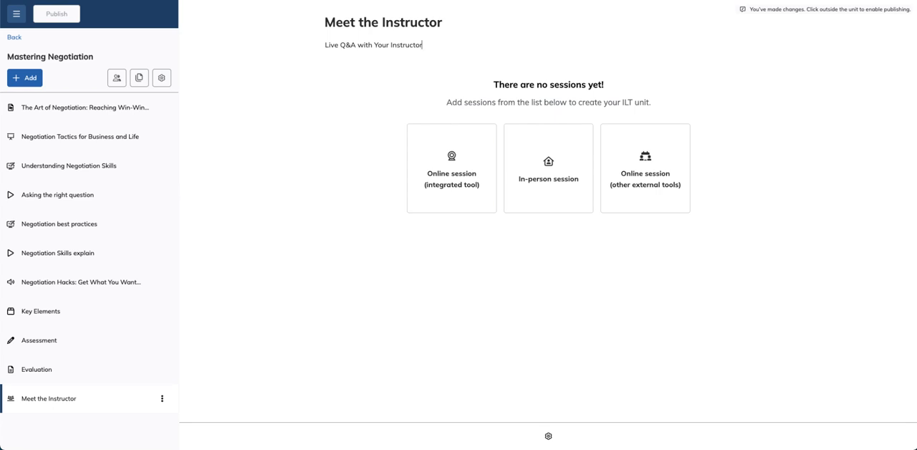
{"action": "mouse_move", "coordinate": [451, 168]}
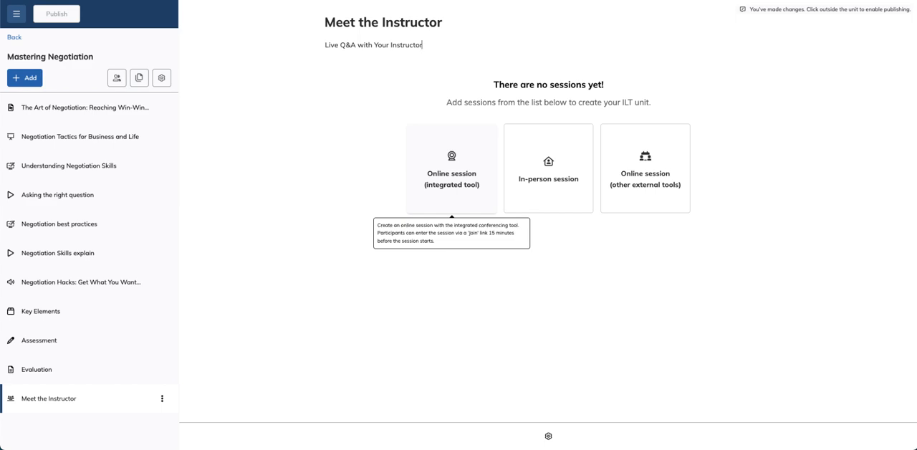
{"action": "mouse_move", "coordinate": [548, 168]}
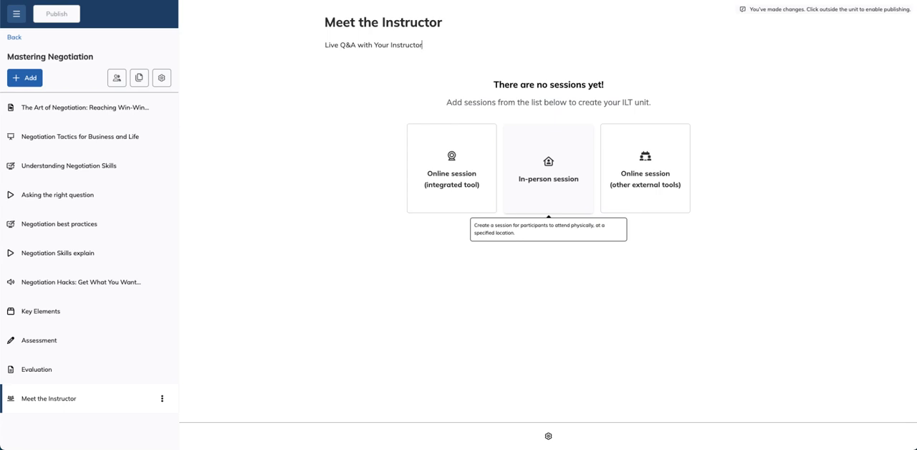
{"action": "mouse_move", "coordinate": [644, 167]}
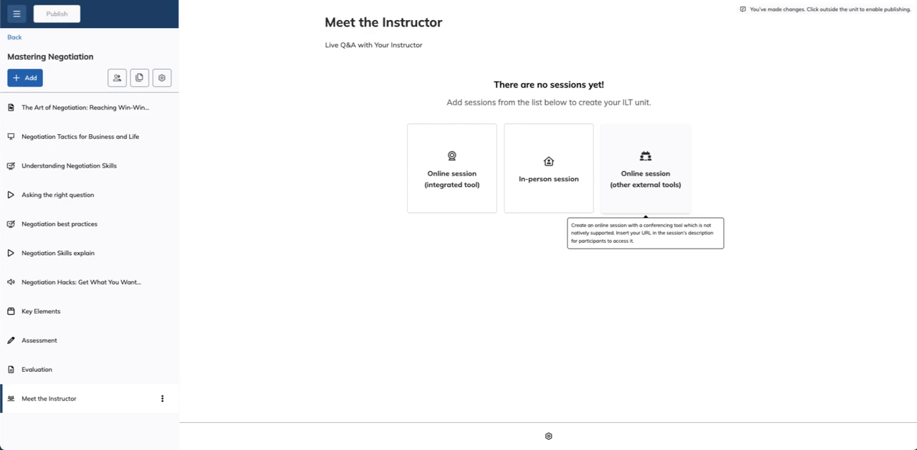
{"action": "left_click", "coordinate": [373, 44]}
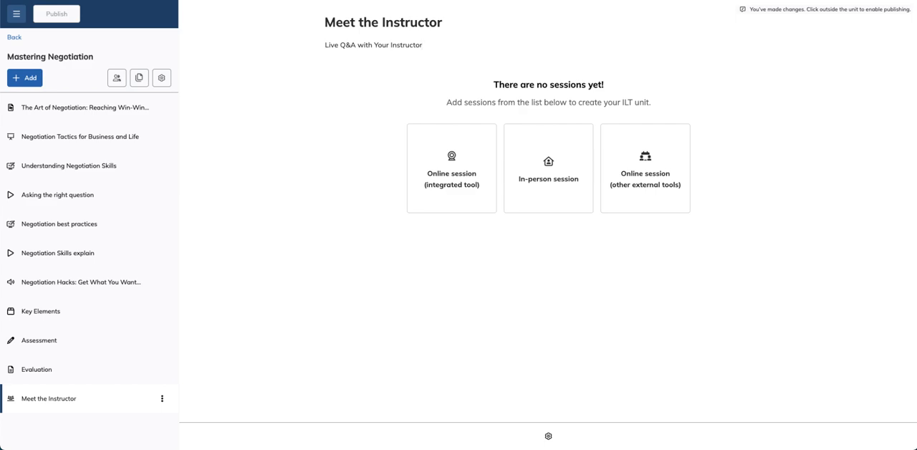
{"action": "mouse_move", "coordinate": [452, 185]}
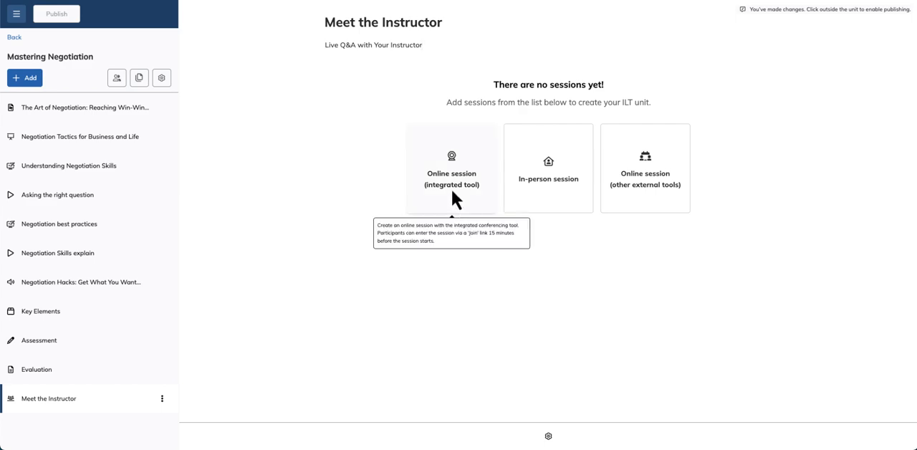
Save a 75-minute integrated online session 'Negotiation in Action' with the default instructor.
{"action": "left_click", "coordinate": [451, 169]}
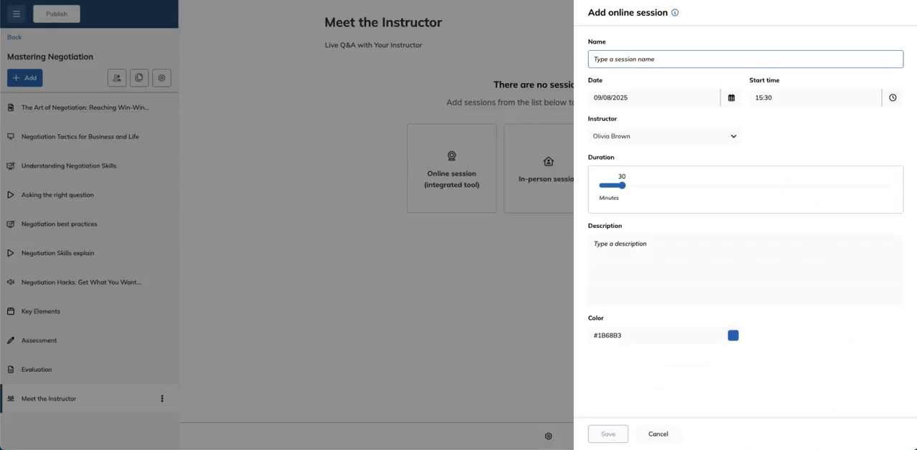
{"action": "type", "text": "Negotiation in Action"}
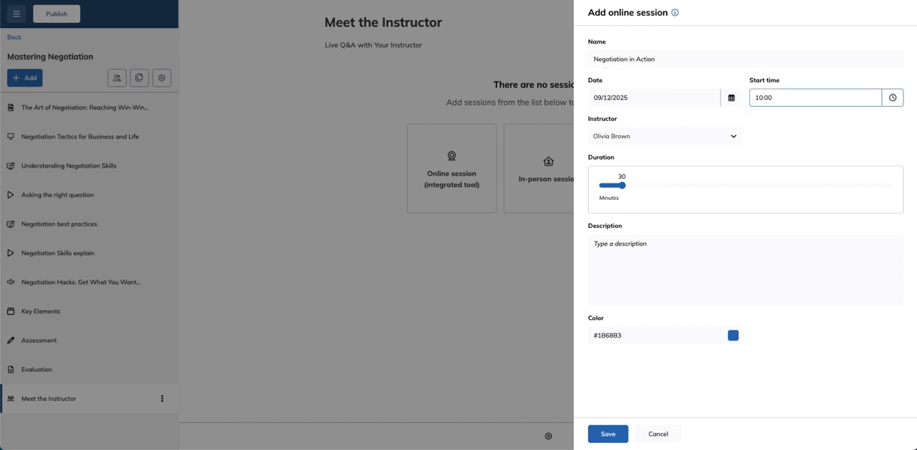
{"action": "left_click", "coordinate": [663, 136]}
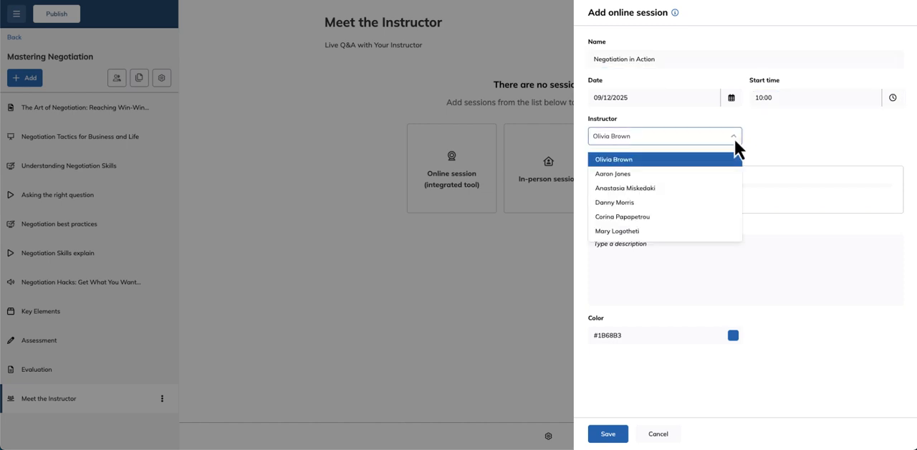
{"action": "left_click", "coordinate": [613, 159]}
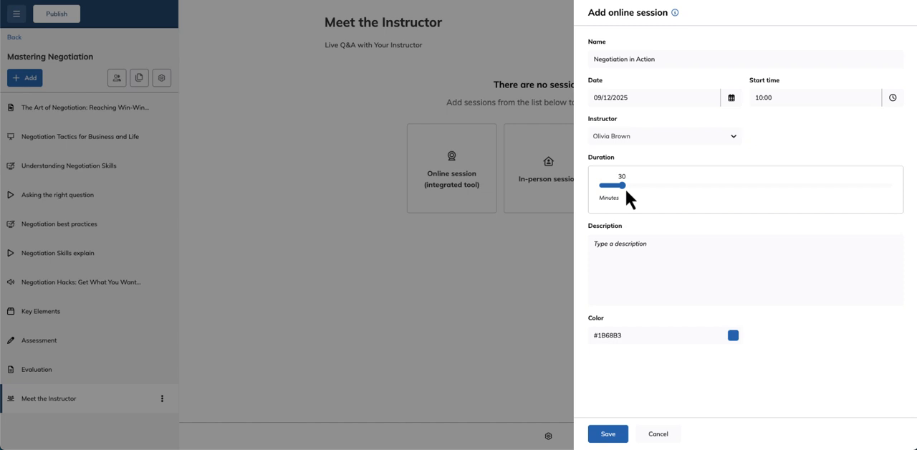
{"action": "left_click_drag", "start_coordinate": [612, 186], "coordinate": [678, 185]}
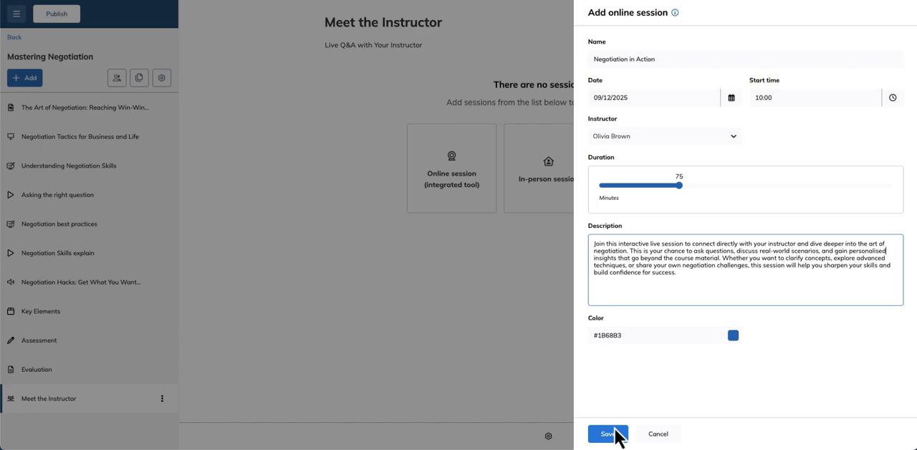
{"action": "left_click", "coordinate": [607, 433]}
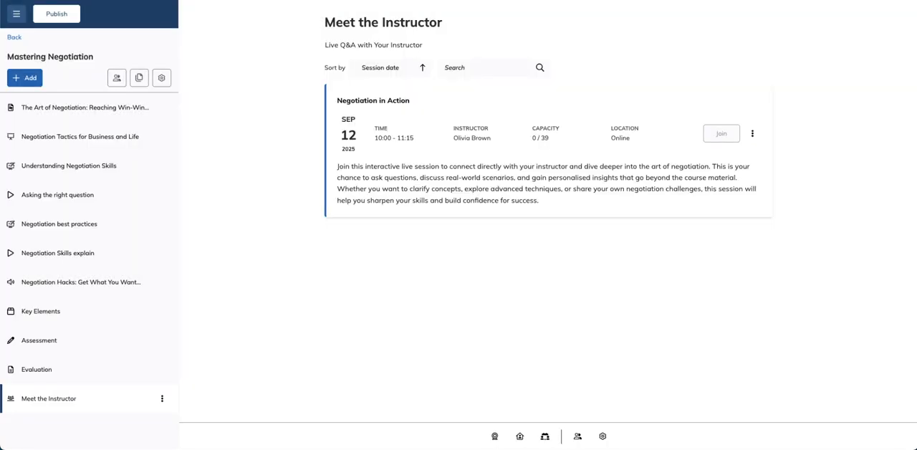
{"action": "mouse_move", "coordinate": [577, 436]}
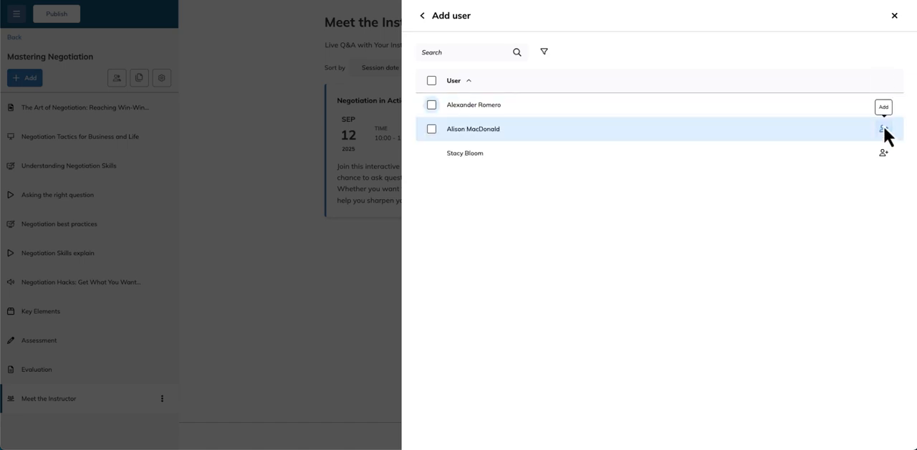
Register another user, mark the first user as passed, and close the registered users list.
{"action": "left_click", "coordinate": [884, 129]}
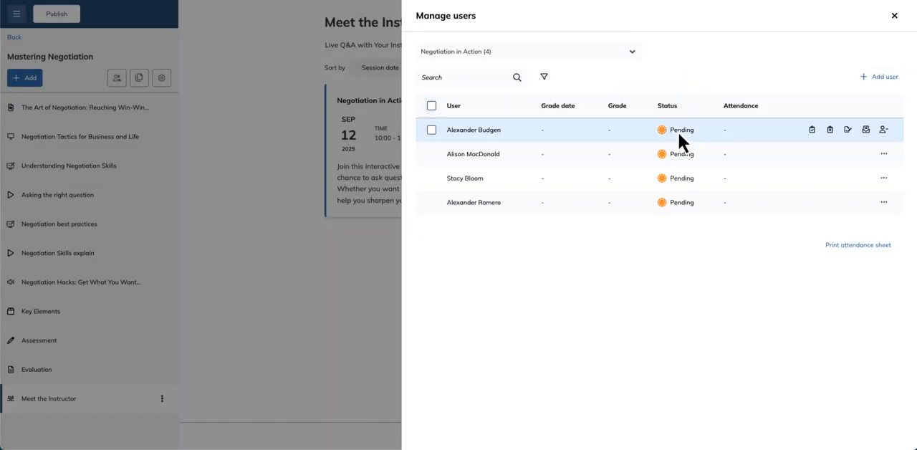
{"action": "left_click", "coordinate": [847, 130]}
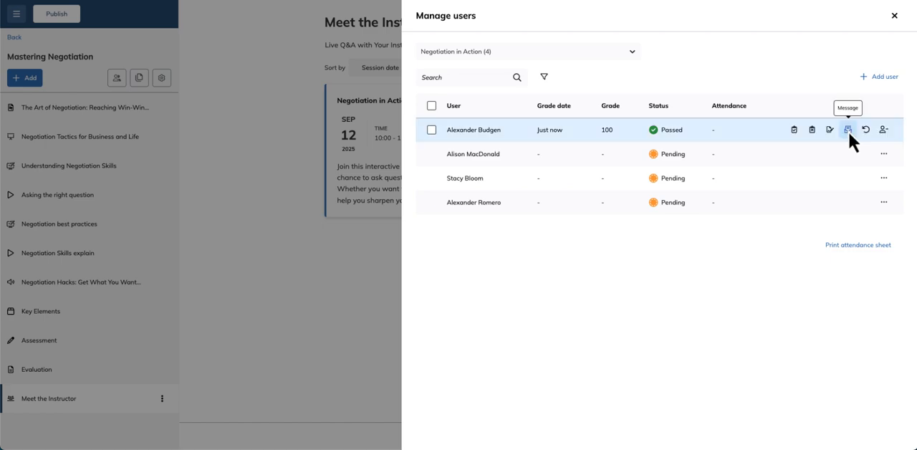
{"action": "mouse_move", "coordinate": [883, 129]}
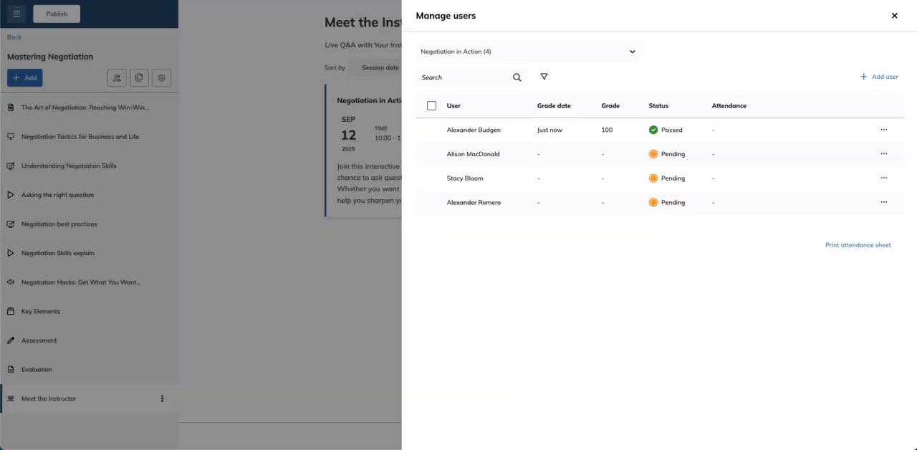
{"action": "left_click", "coordinate": [894, 15]}
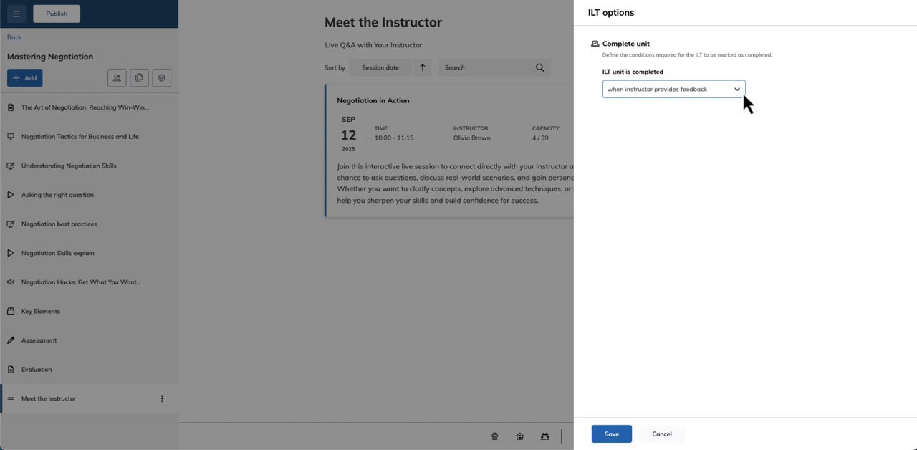
Set 'ILT unit is completed' to 'when instructor provides feedback' and save.
{"action": "left_click", "coordinate": [671, 89]}
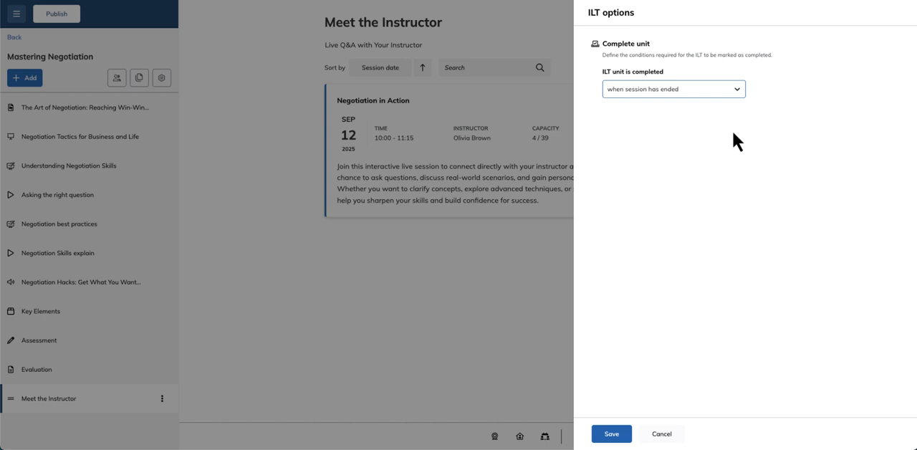
{"action": "left_click", "coordinate": [671, 89]}
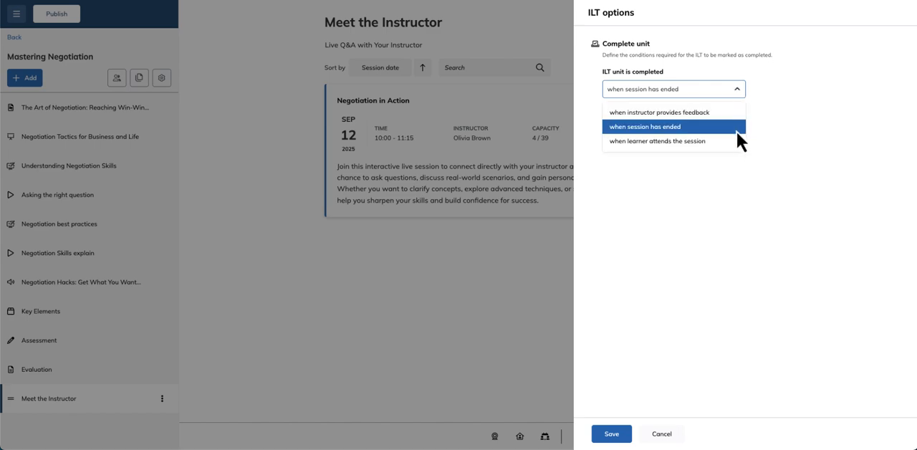
{"action": "left_click", "coordinate": [656, 141]}
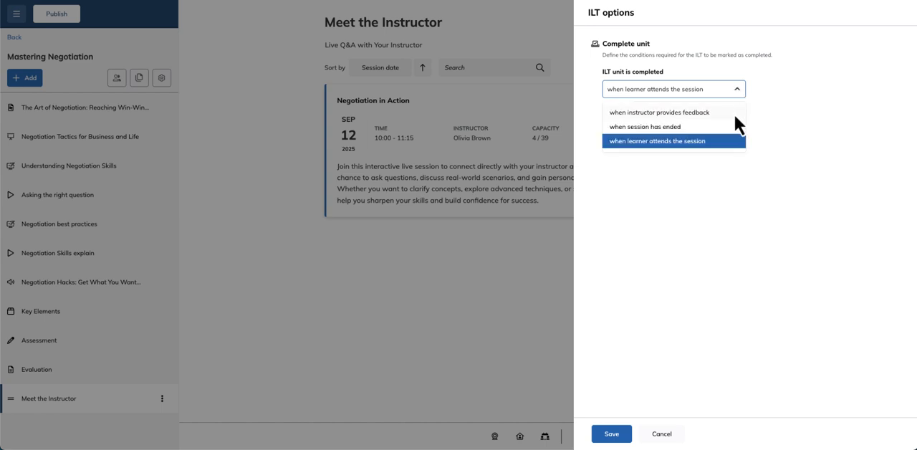
{"action": "left_click", "coordinate": [658, 113]}
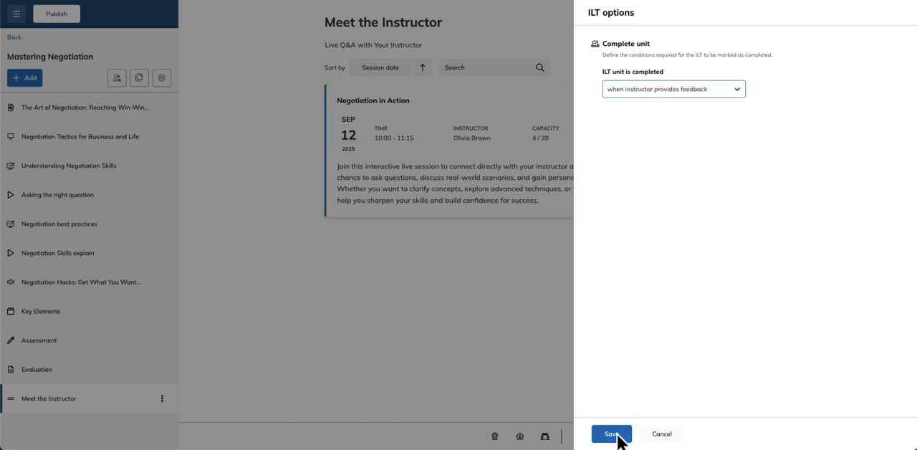
{"action": "left_click", "coordinate": [611, 433]}
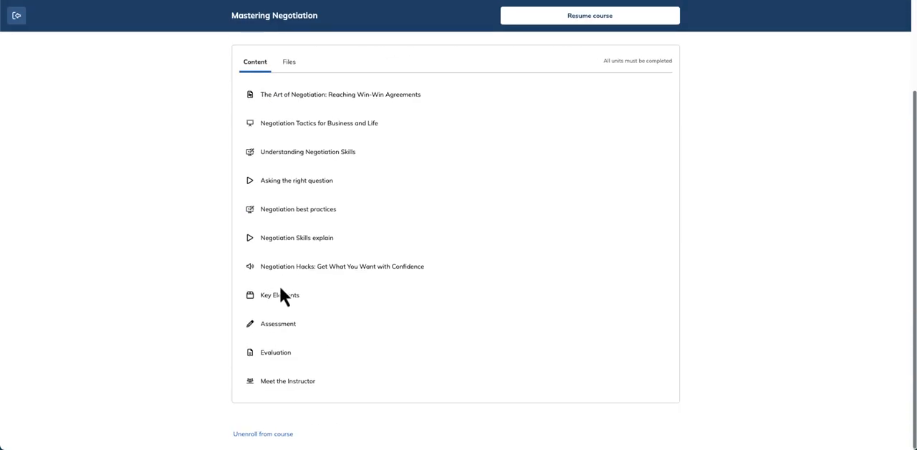
In learner view, open Meet the Instructor and register for Negotiation in Action.
{"action": "left_click", "coordinate": [287, 380]}
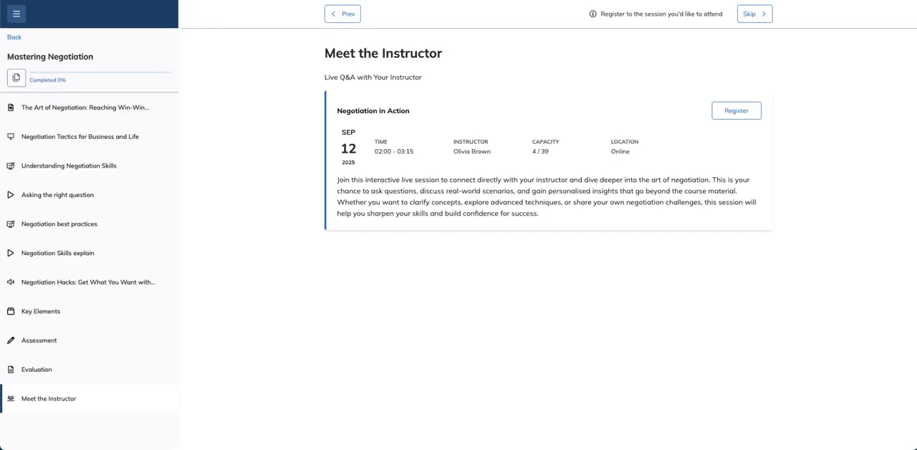
{"action": "left_click", "coordinate": [735, 110]}
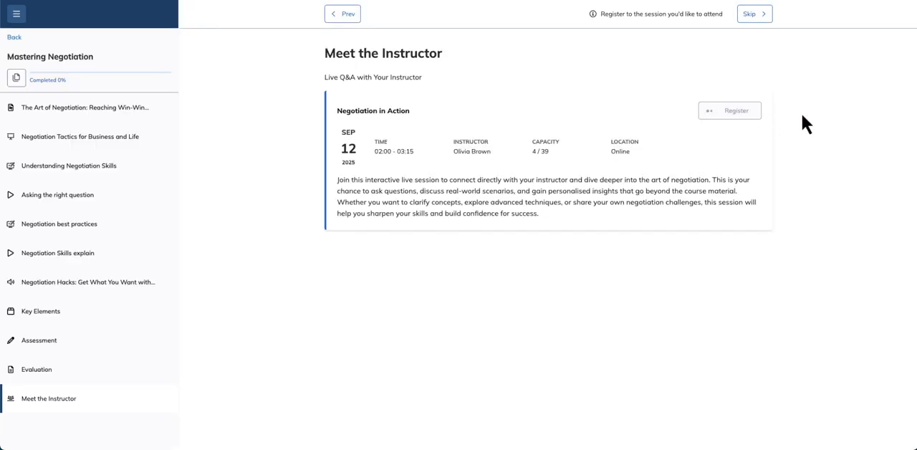
{"action": "left_click", "coordinate": [729, 110]}
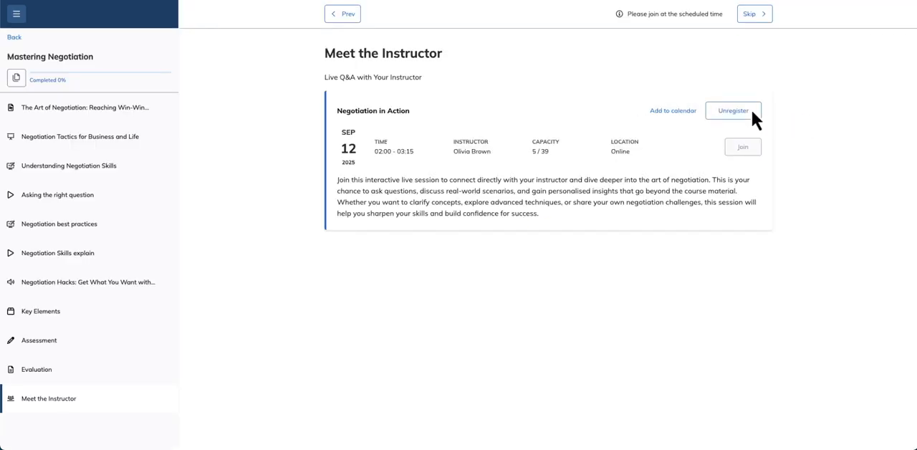
{"action": "mouse_move", "coordinate": [671, 110]}
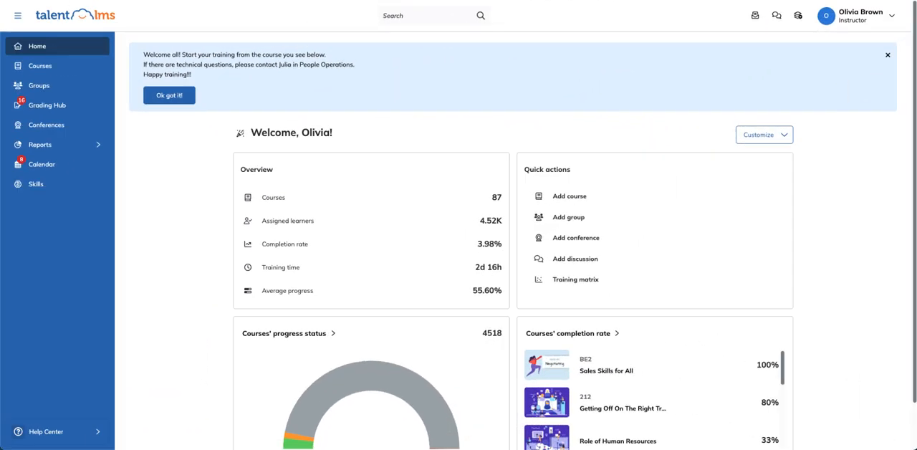
In the Grading Hub ILT sessions tab, open a pending learner's grading details.
{"action": "left_click", "coordinate": [47, 104]}
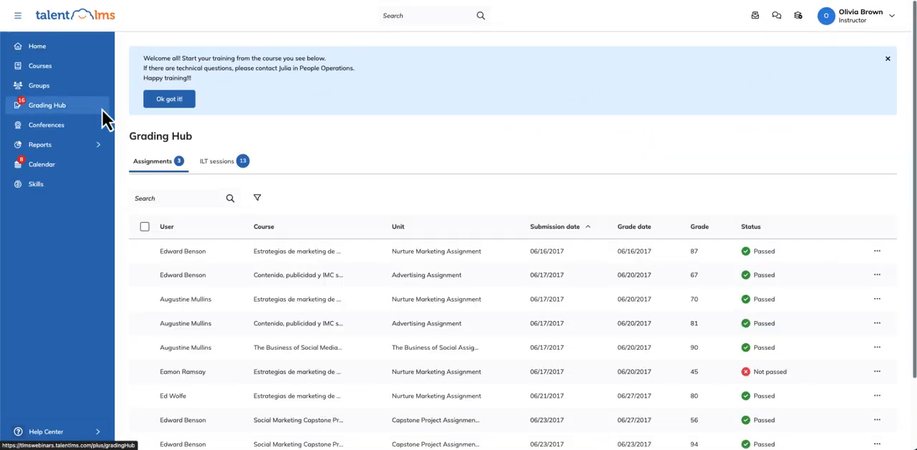
{"action": "left_click", "coordinate": [217, 161]}
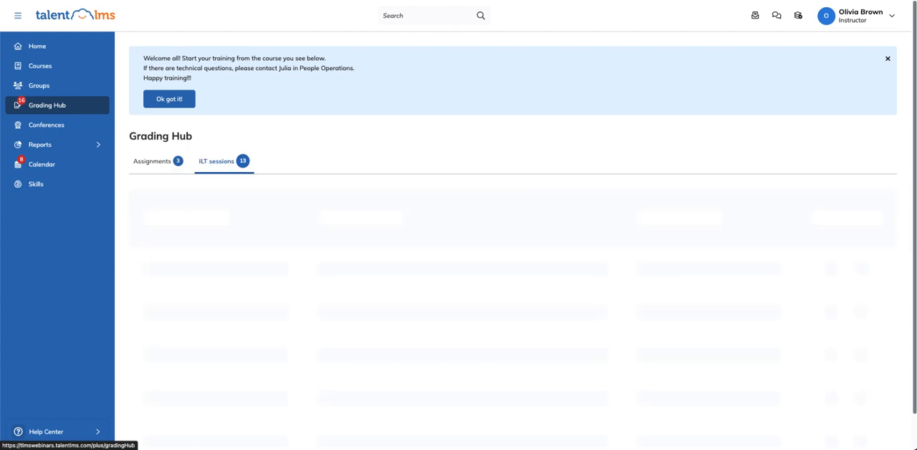
{"action": "left_click", "coordinate": [216, 160]}
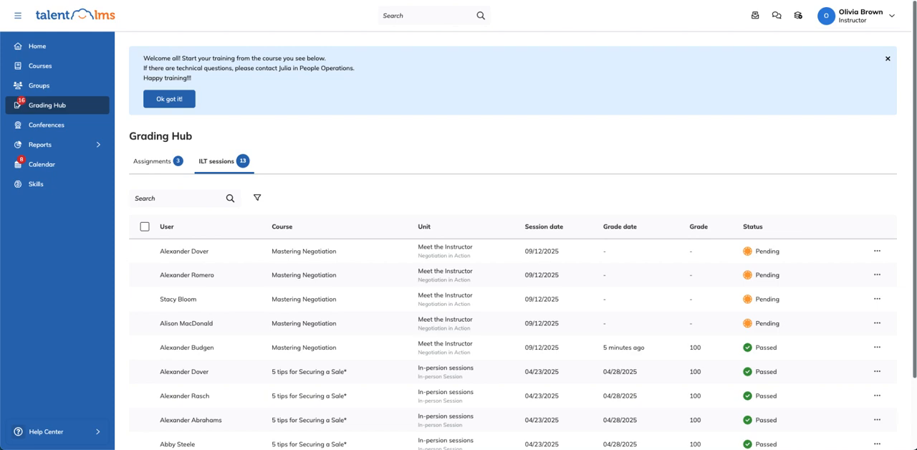
{"action": "left_click", "coordinate": [179, 197]}
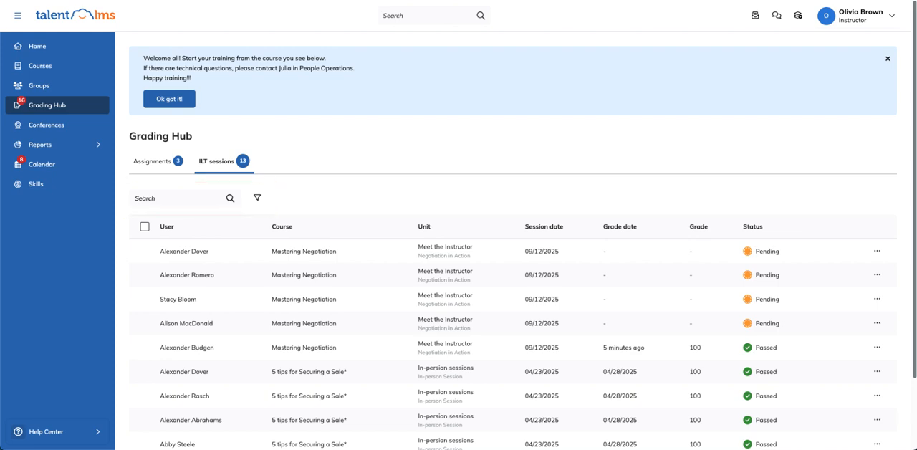
{"action": "left_click", "coordinate": [877, 251]}
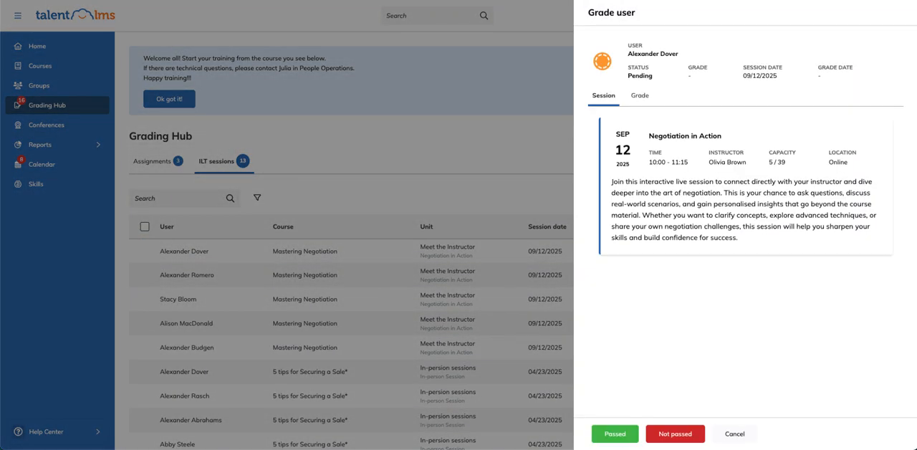
{"action": "left_click", "coordinate": [639, 95]}
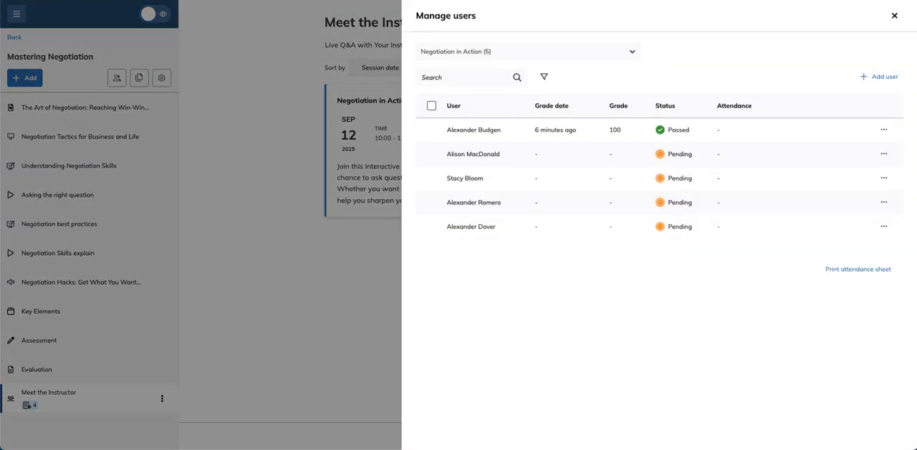
Close the five-user roster for Negotiation in Action.
{"action": "left_click", "coordinate": [894, 15]}
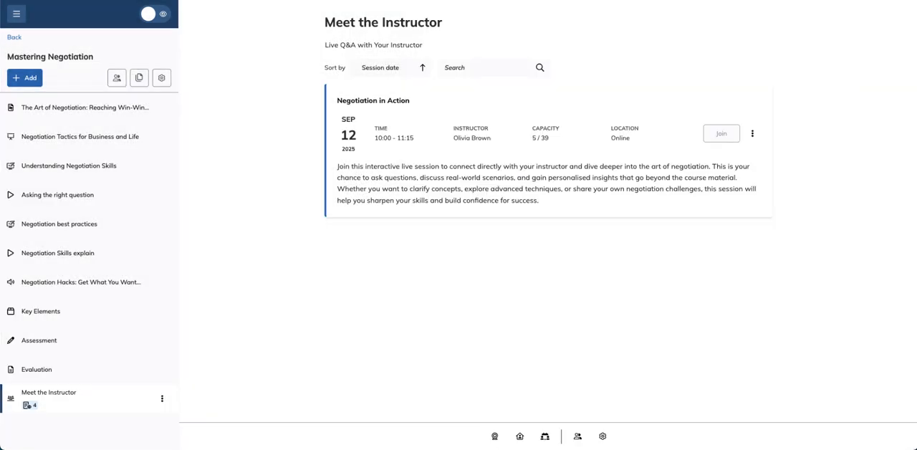